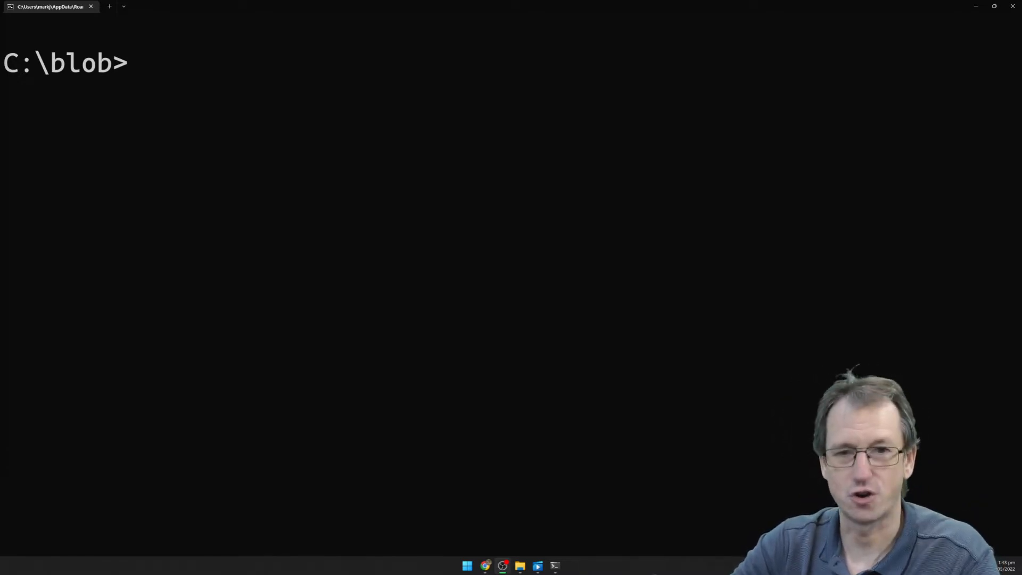
# Step: Initialize an empty Git repository in C:\blob with git init, then clear the screen
pyautogui.write('git init')
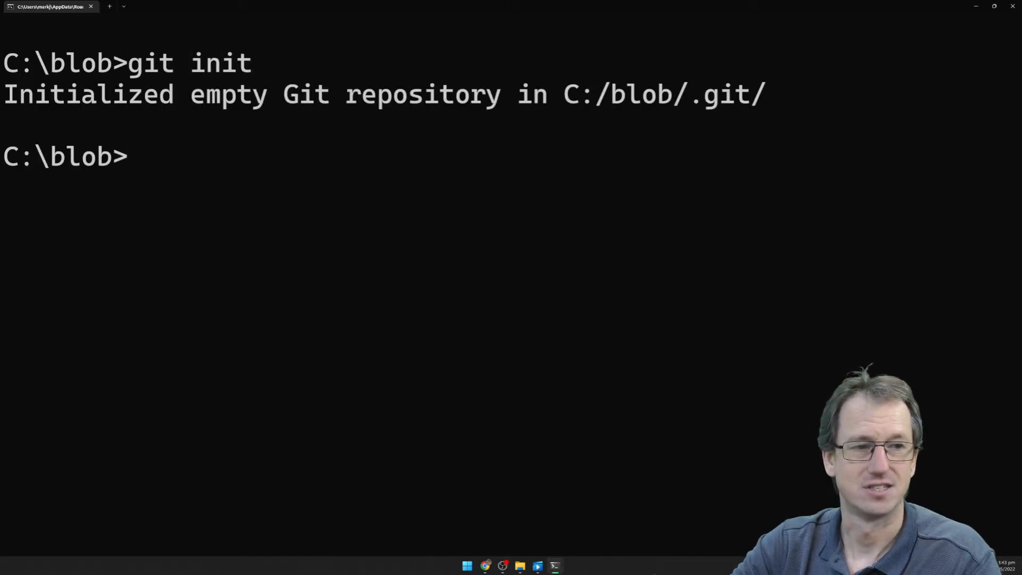
pyautogui.write('l')
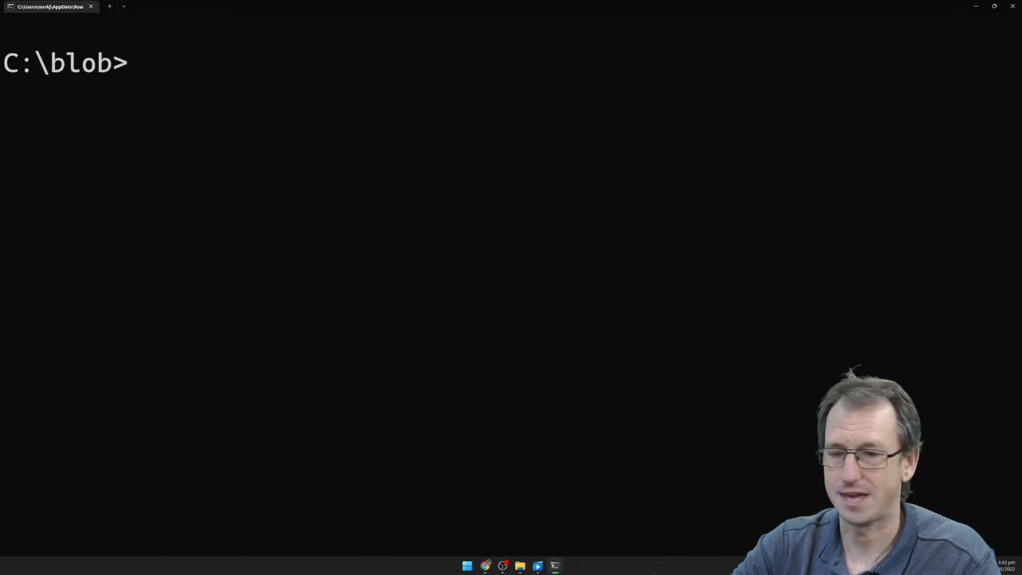
# Step: List .git and .git\objects, confirming only info and pack exist, then return to C:\blob
pyautogui.write('cd')
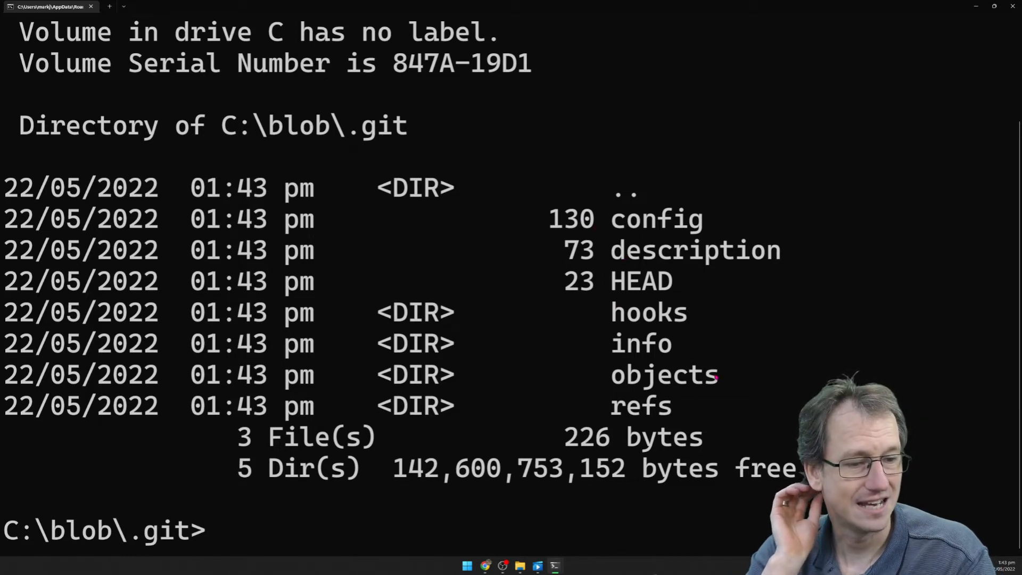
pyautogui.doubleClick(664, 374)
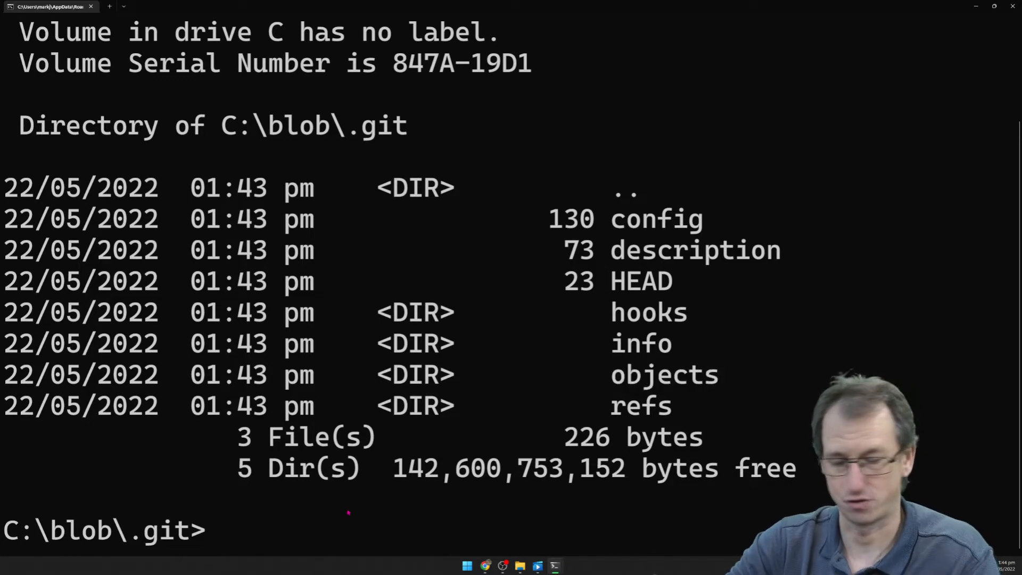
pyautogui.write('cd obje')
pyautogui.write('rir')
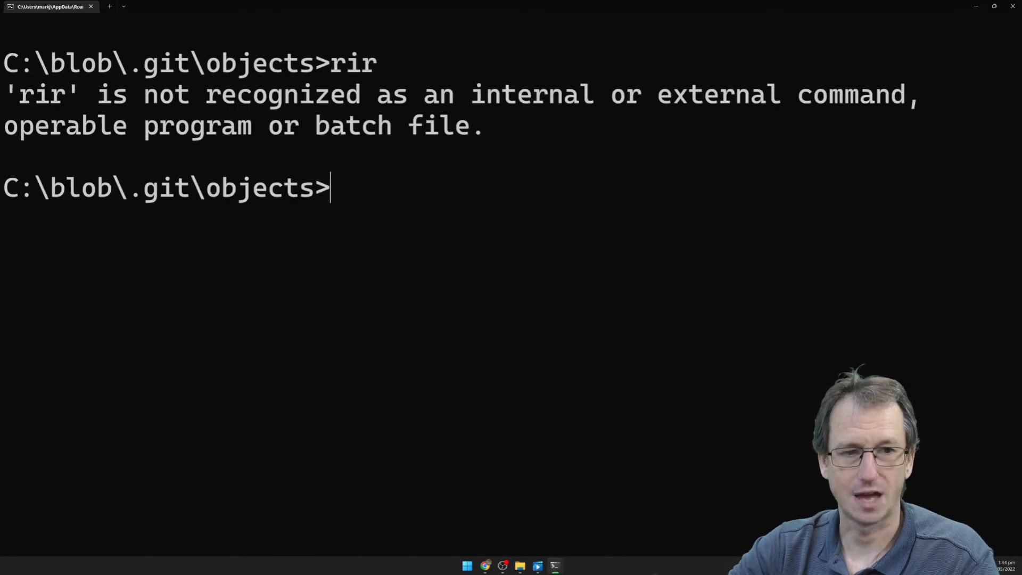
pyautogui.write('dir')
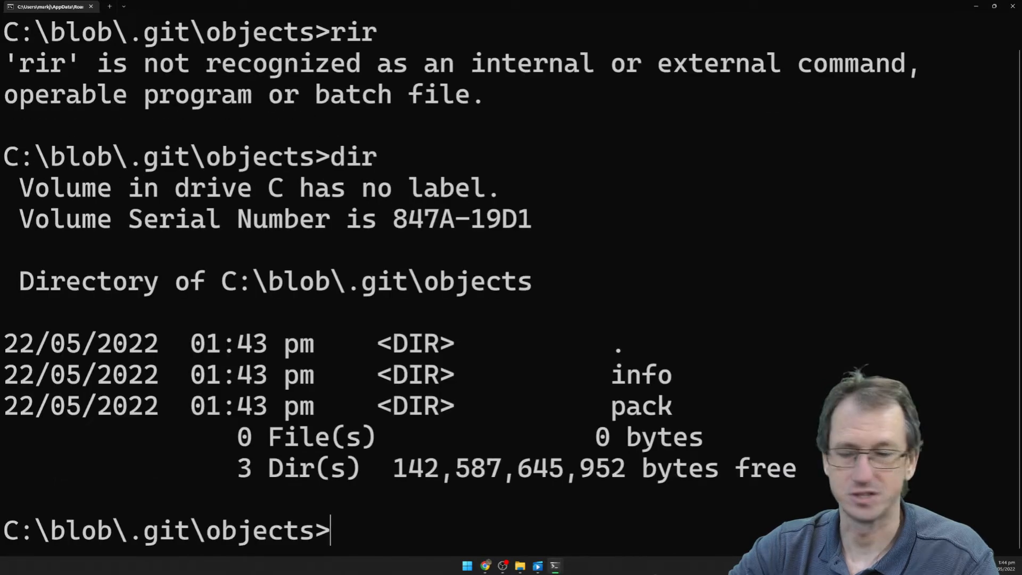
pyautogui.doubleClick(640, 375)
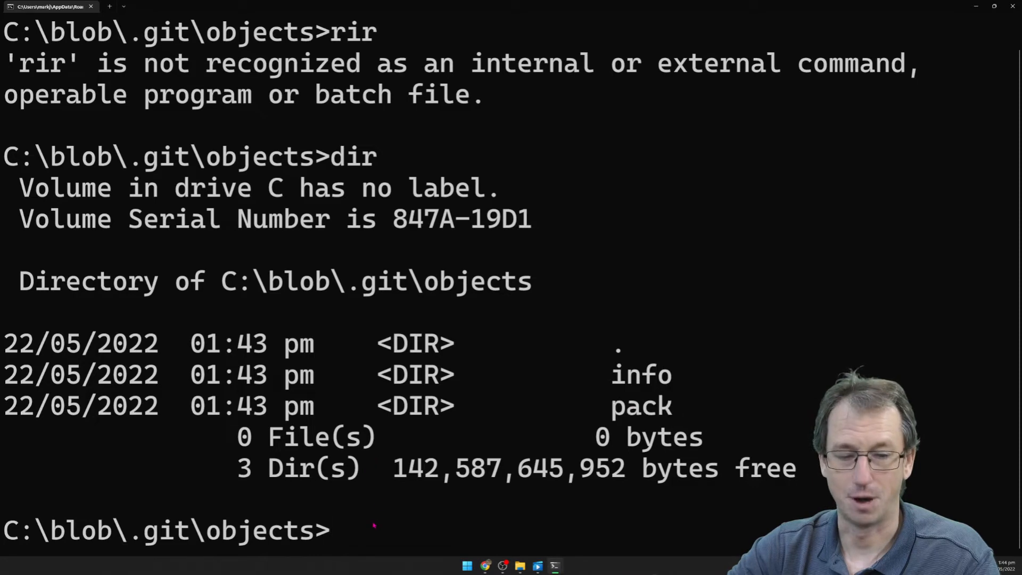
pyautogui.write('cd ../..')
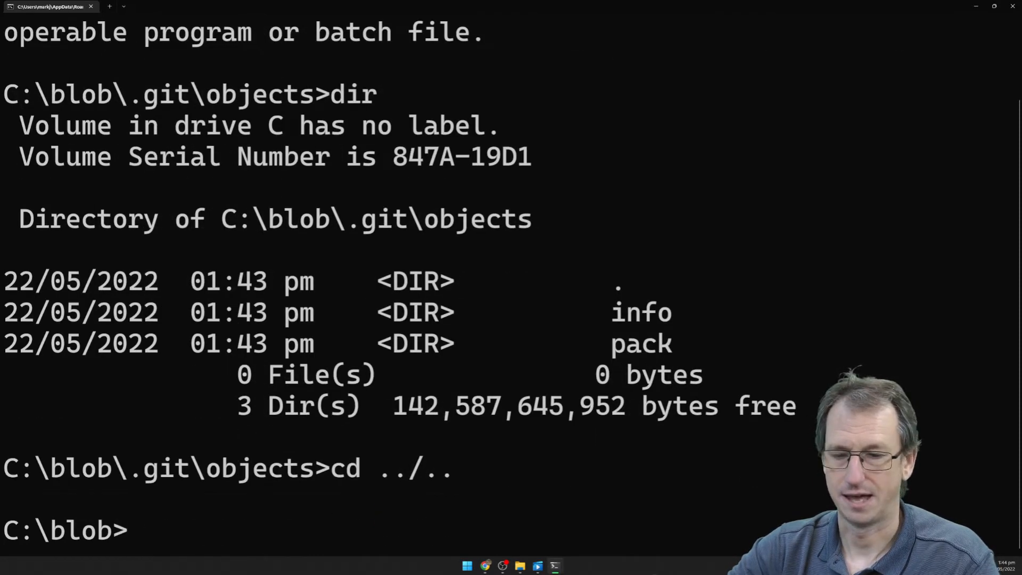
# Step: Write 'hello' into file1.txt with echo, then run git status and clear
pyautogui.write('ech')
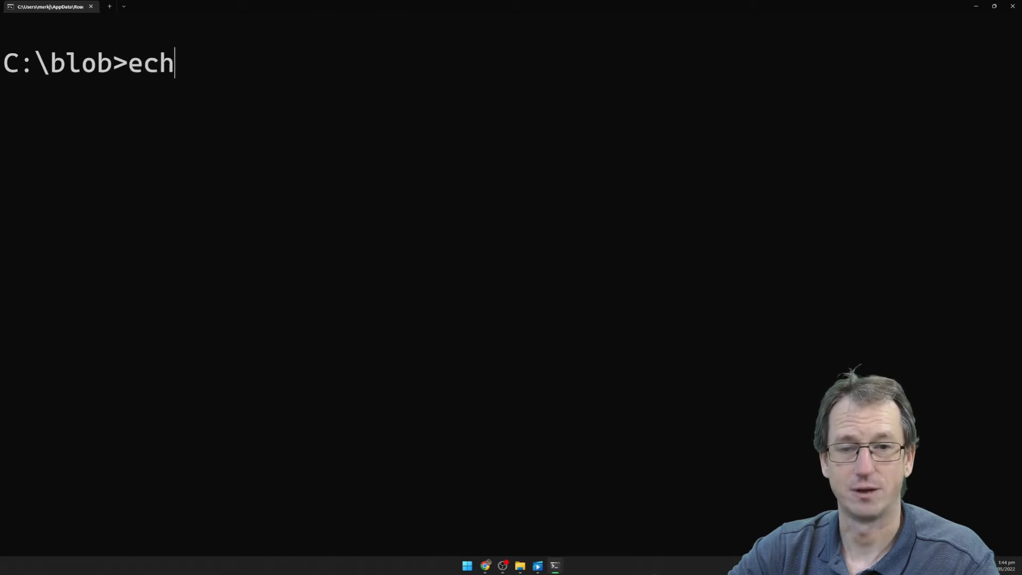
pyautogui.write('o hello > file1.txt')
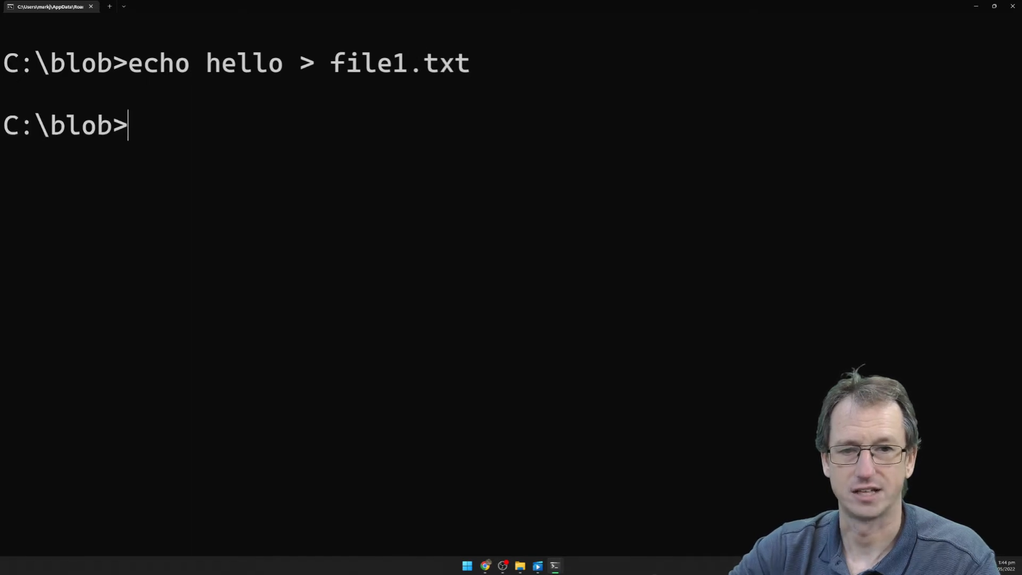
pyautogui.write('git stta')
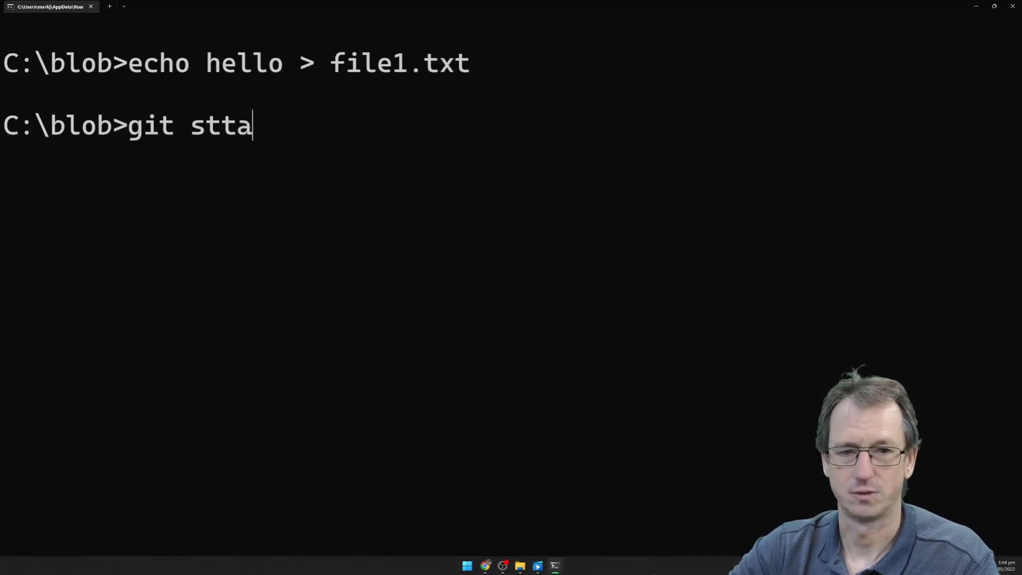
pyautogui.press('Enter')
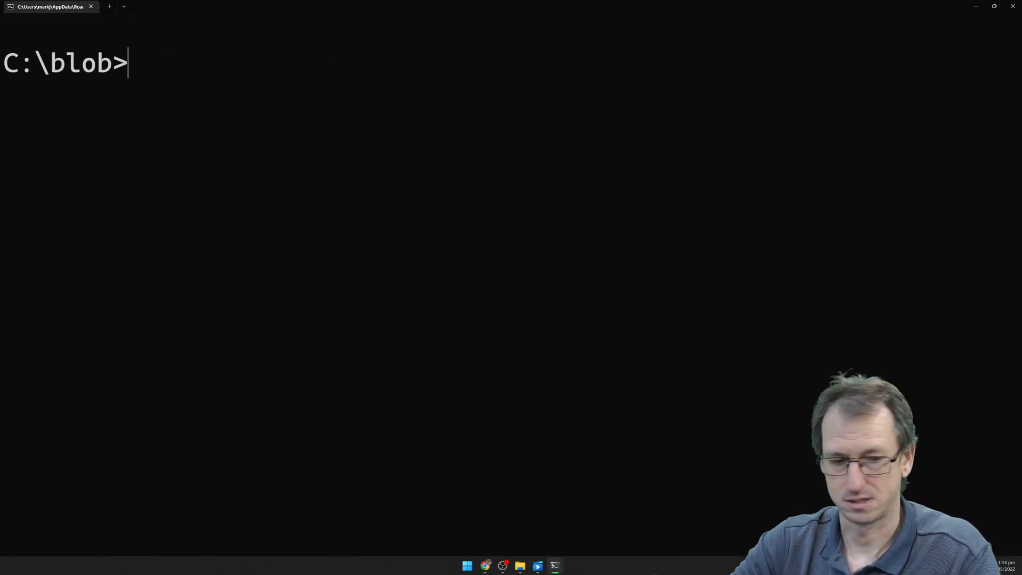
# Step: List C:\blob and highlight file1.txt in the listing
pyautogui.write('rir')
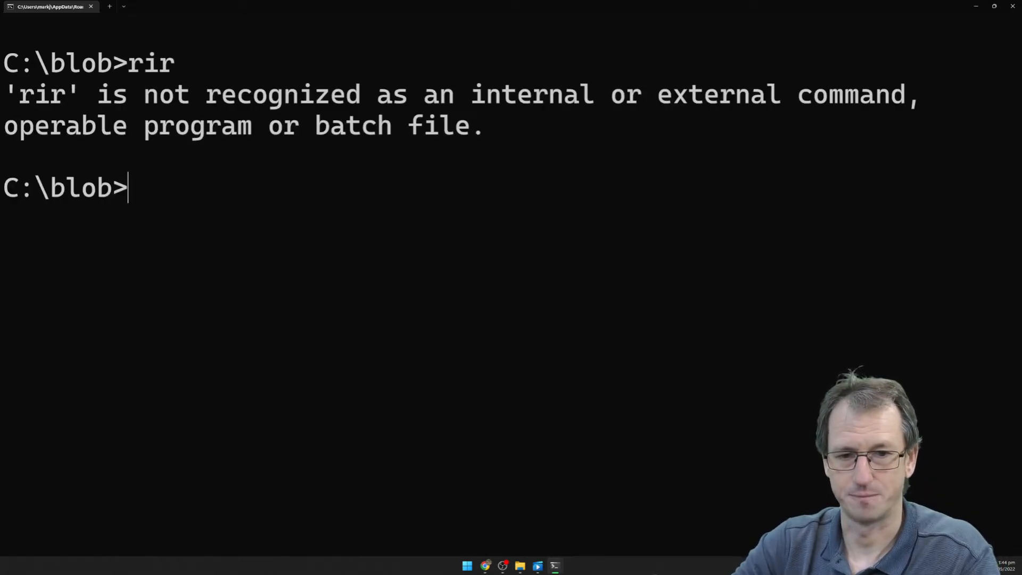
pyautogui.write('dir')
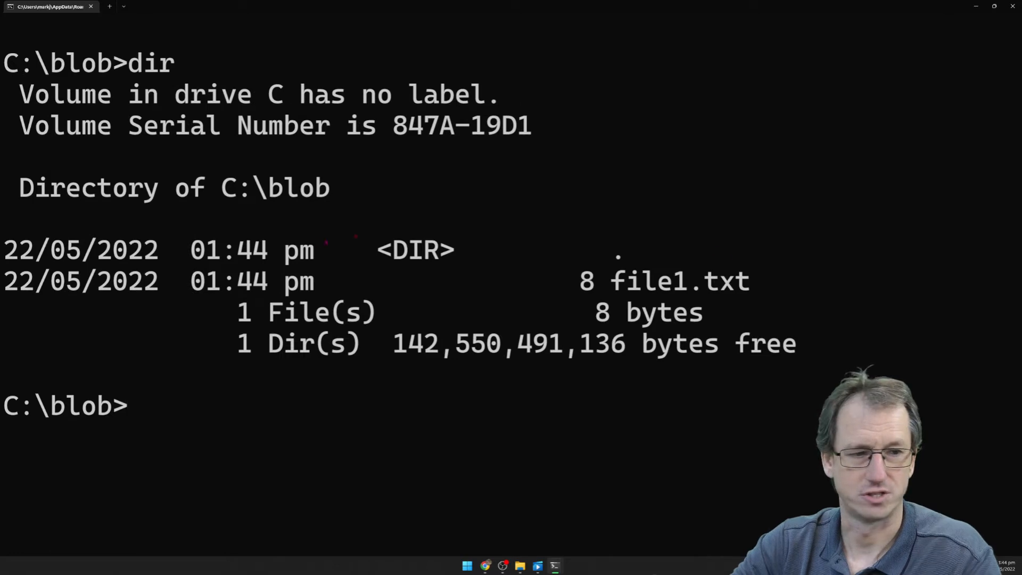
pyautogui.doubleClick(677, 283)
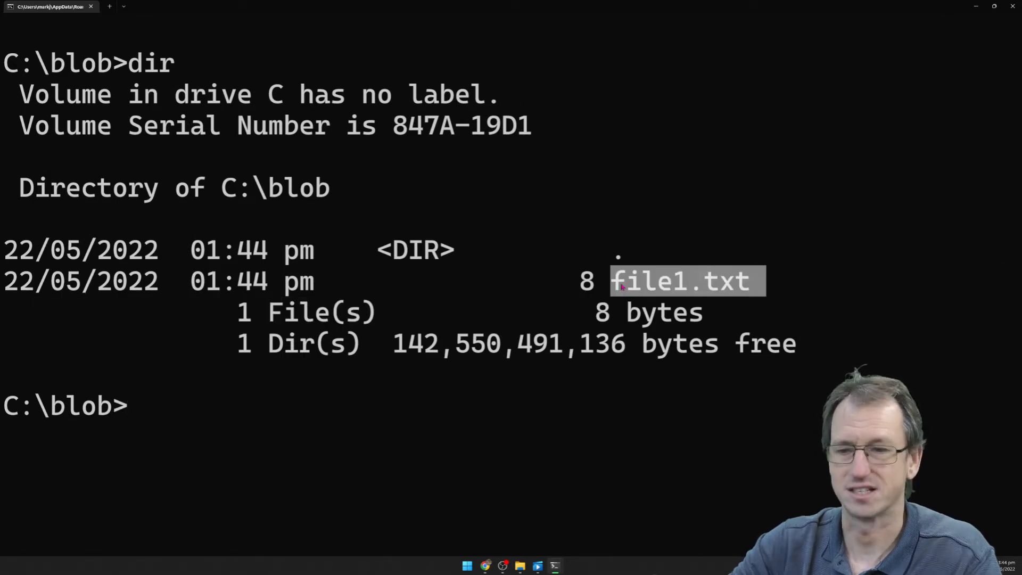
# Step: List .git\objects, showing still only info and pack, then go back up
pyautogui.write('cd')
pyautogui.write('b')
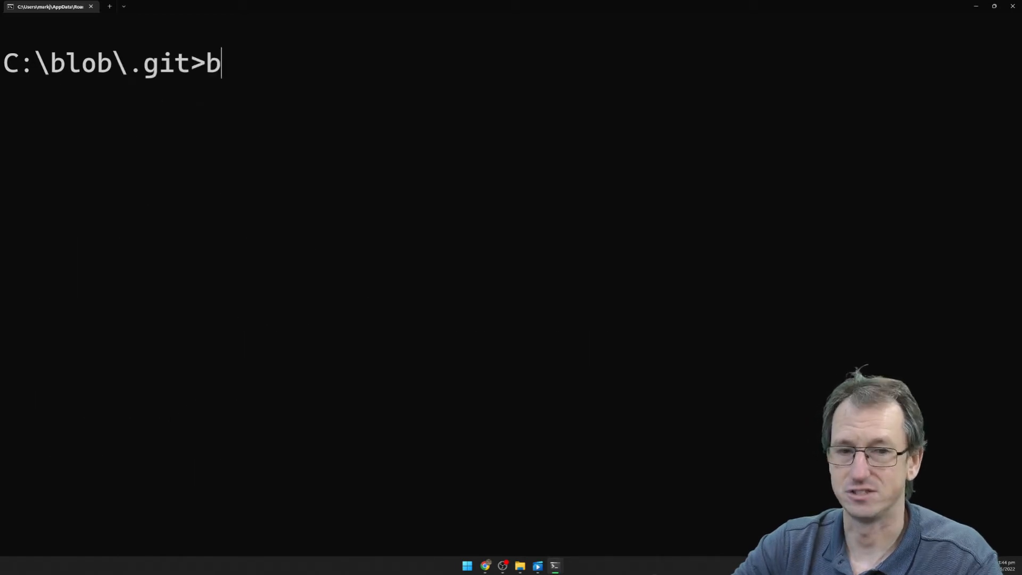
pyautogui.write('cd objects')
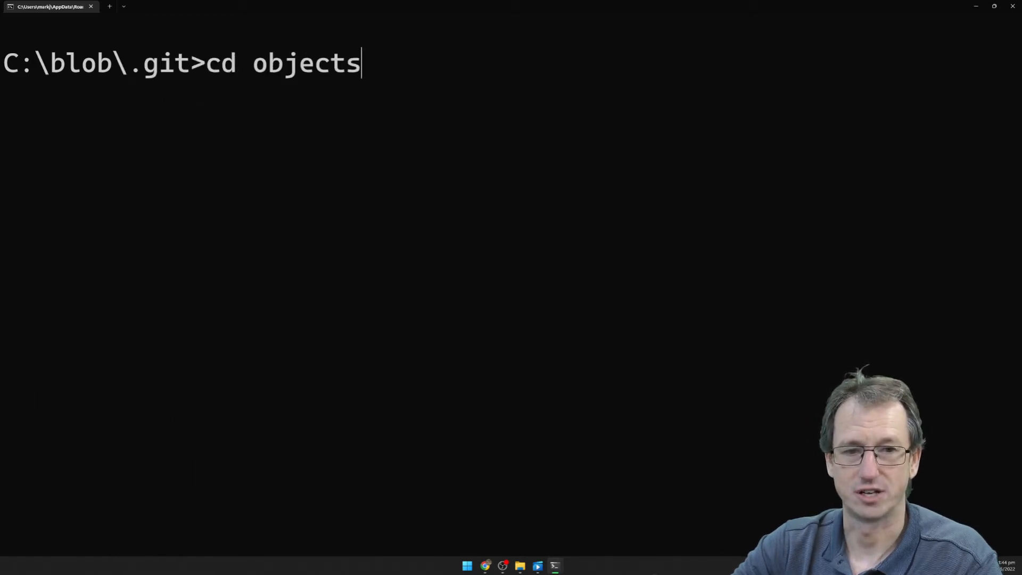
pyautogui.write('dir')
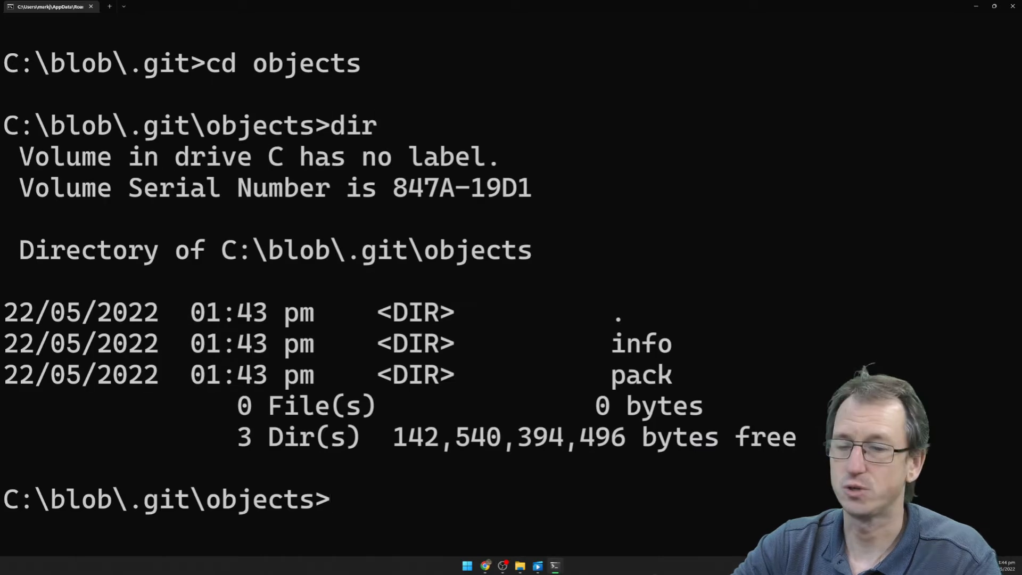
pyautogui.doubleClick(641, 374)
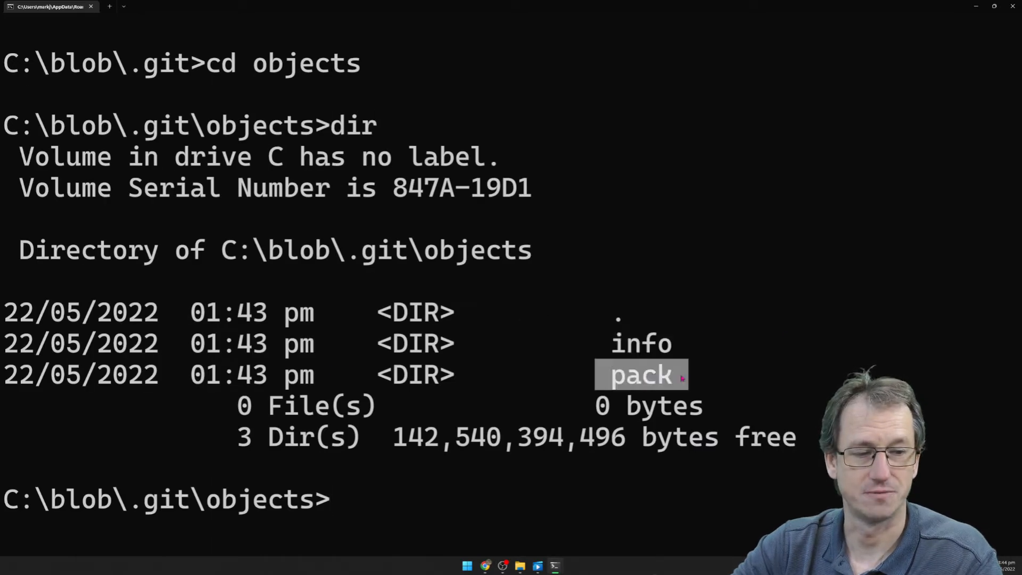
pyautogui.write('cd .')
pyautogui.write('git')
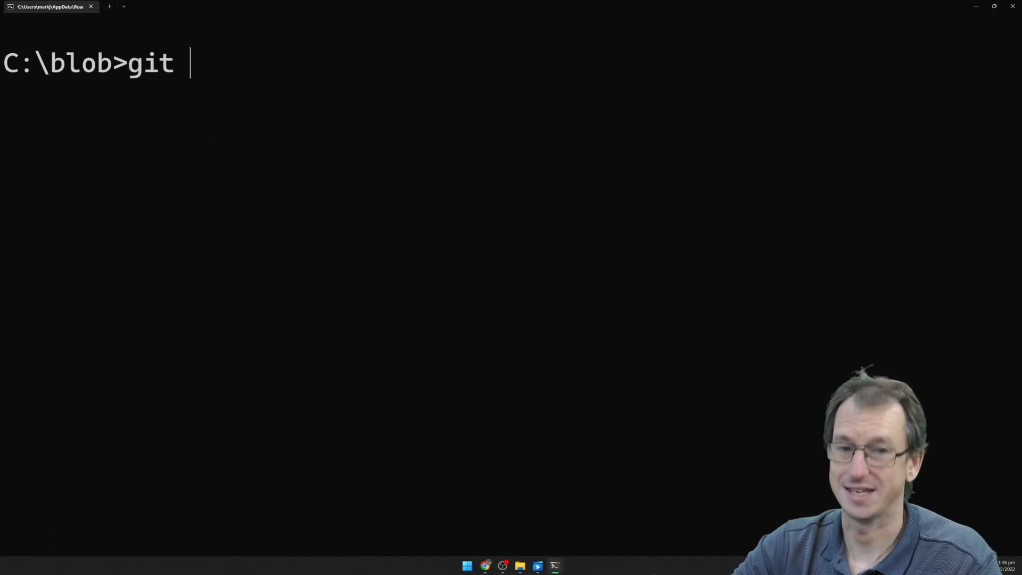
# Step: Run git add file1.txt and git status, showing file1.txt as a staged new file
pyautogui.write('add fikle')
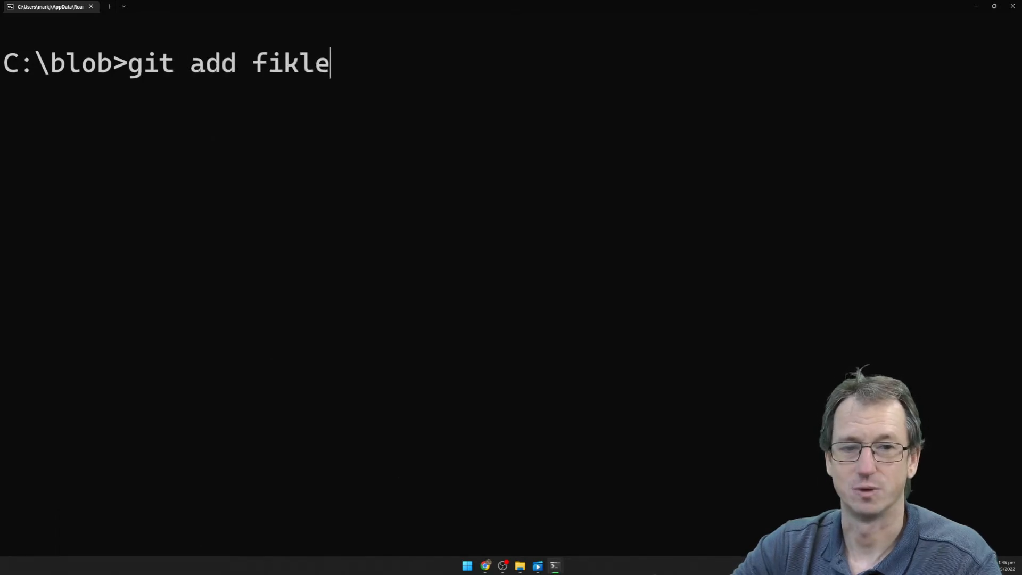
pyautogui.write('file1.txt')
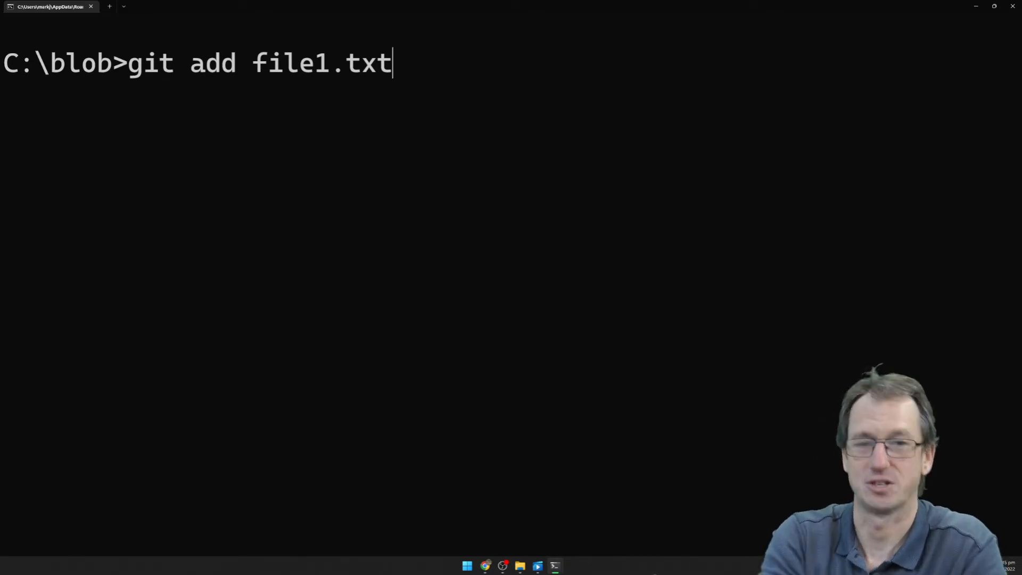
pyautogui.write('git status')
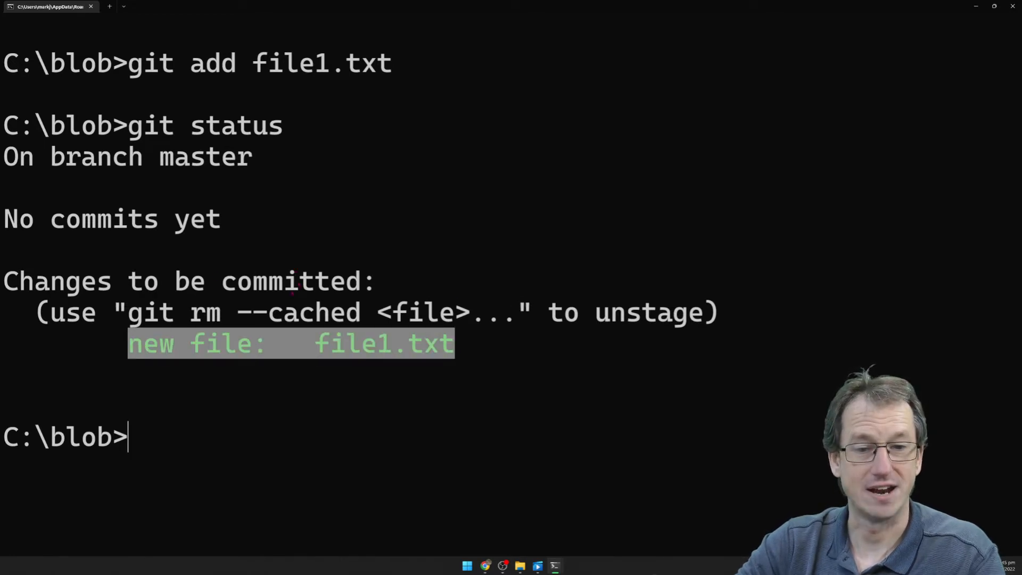
pyautogui.write('cd')
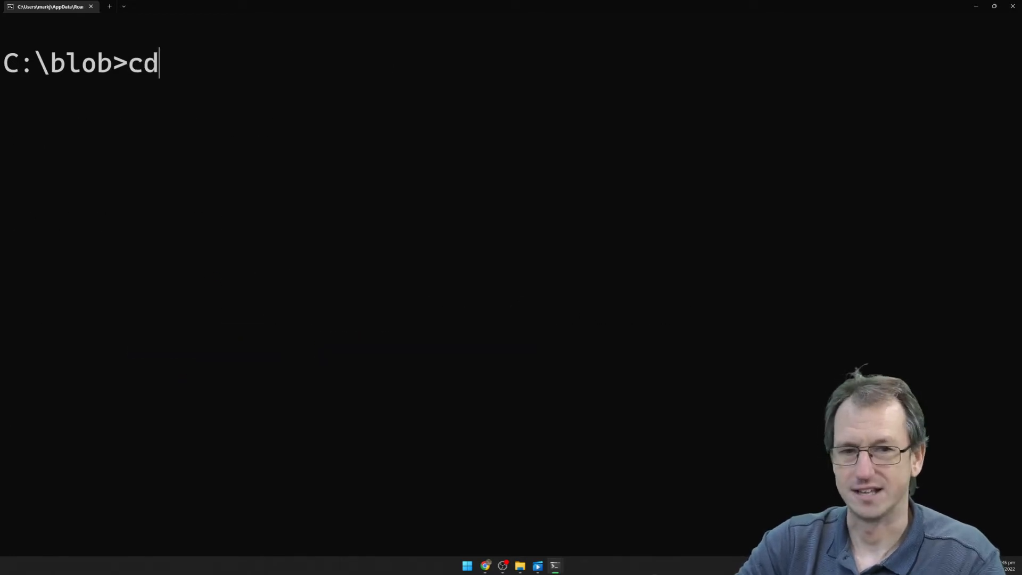
# Step: List .git\objects and highlight the new f2 folder beside info and pack
pyautogui.write('.git')
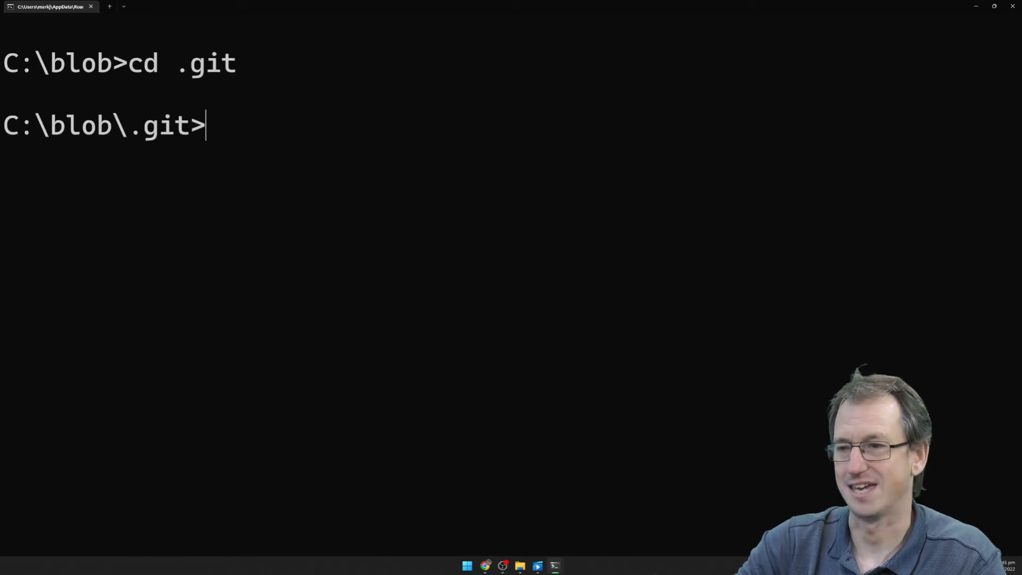
pyautogui.write('cd b')
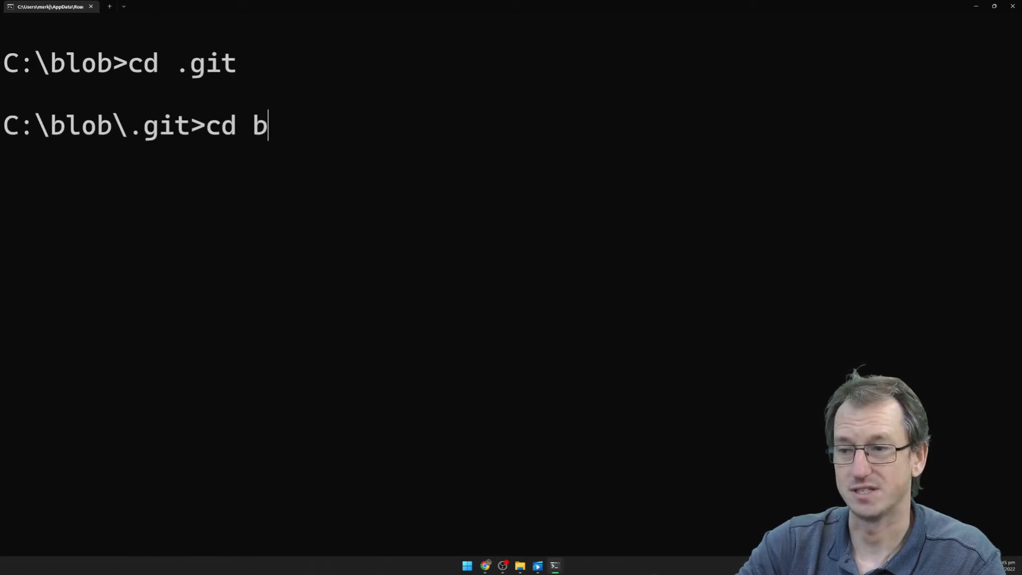
pyautogui.write('objects')
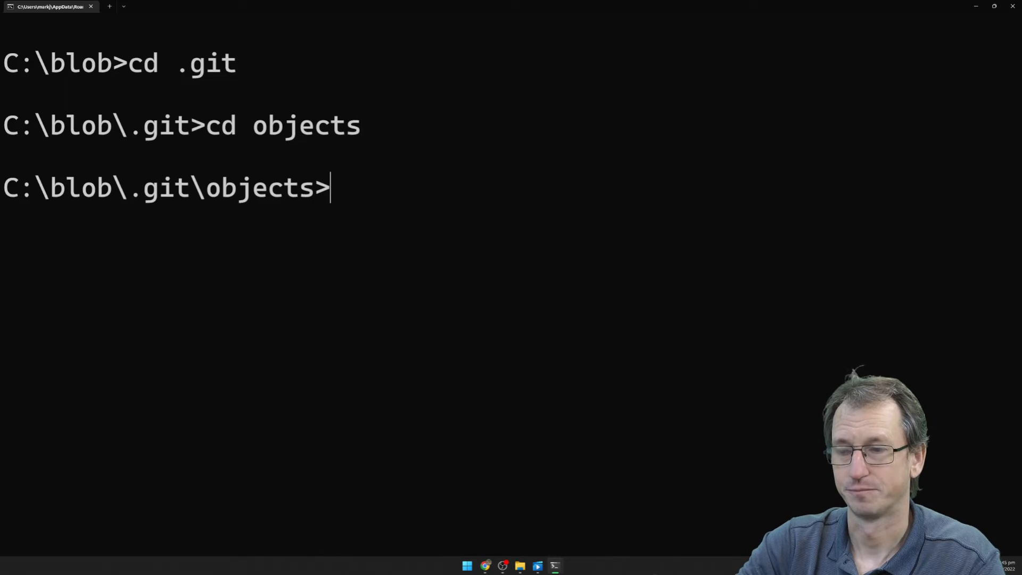
pyautogui.write('dir')
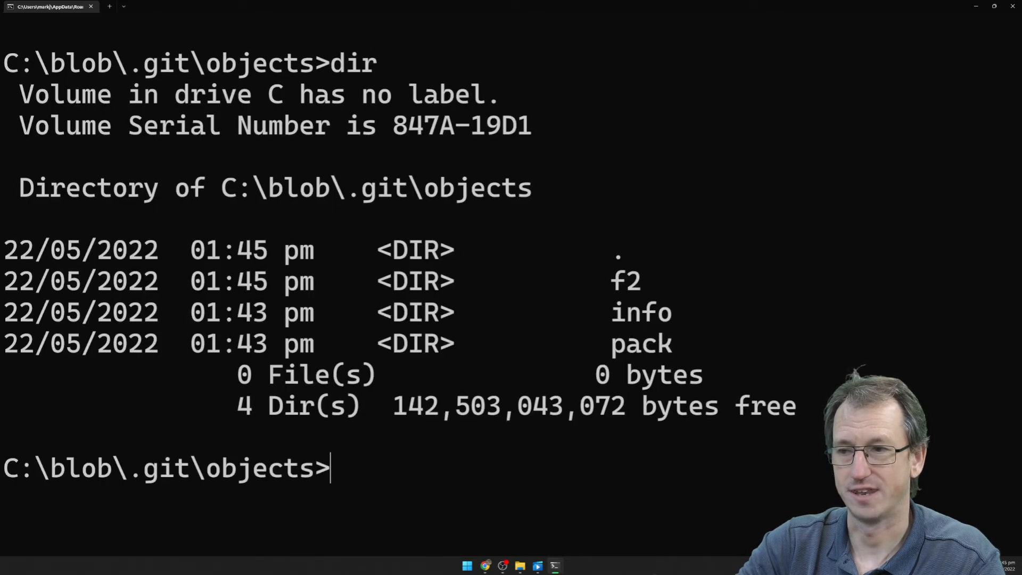
pyautogui.doubleClick(627, 280)
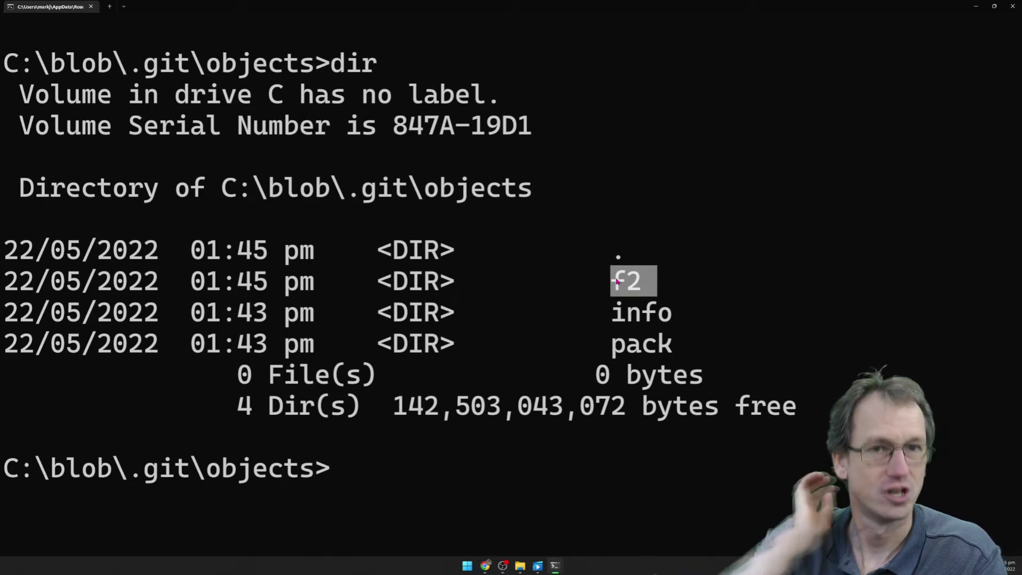
pyautogui.moveTo(660, 285)
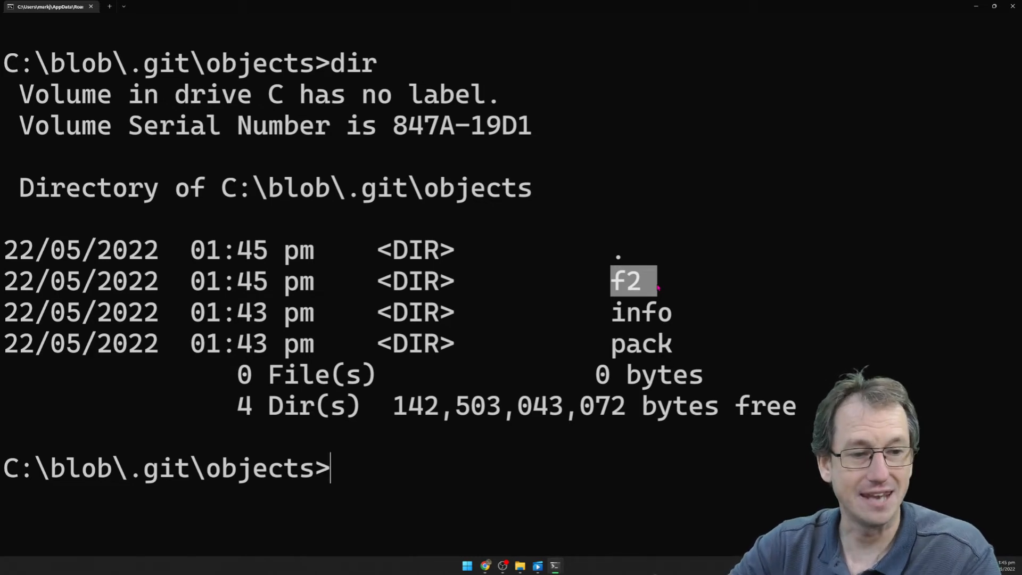
pyautogui.write('cd')
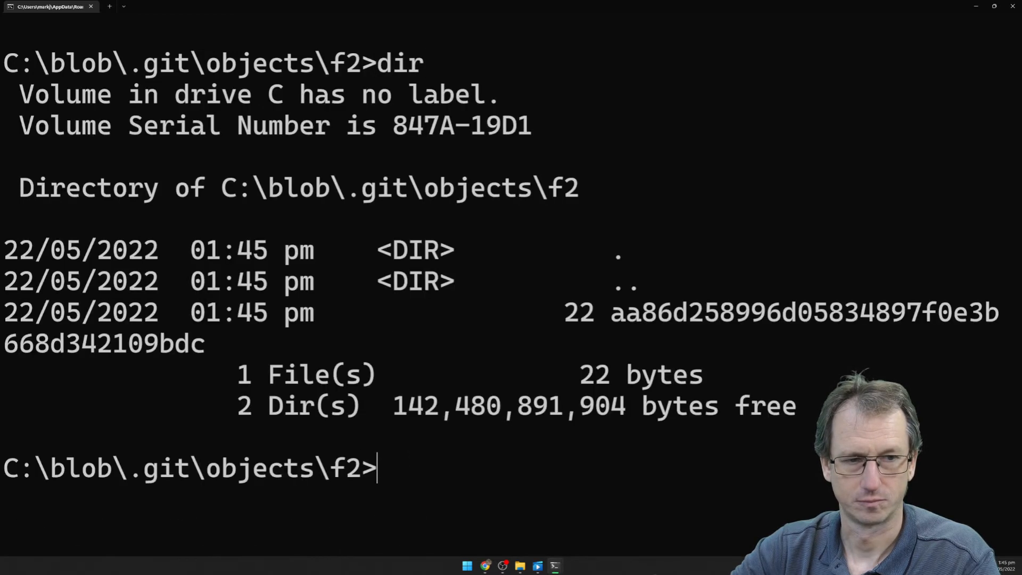
# Step: Select the 22-byte object file name in the f2 folder listing
pyautogui.moveTo(611, 311); pyautogui.dragTo(735, 311)
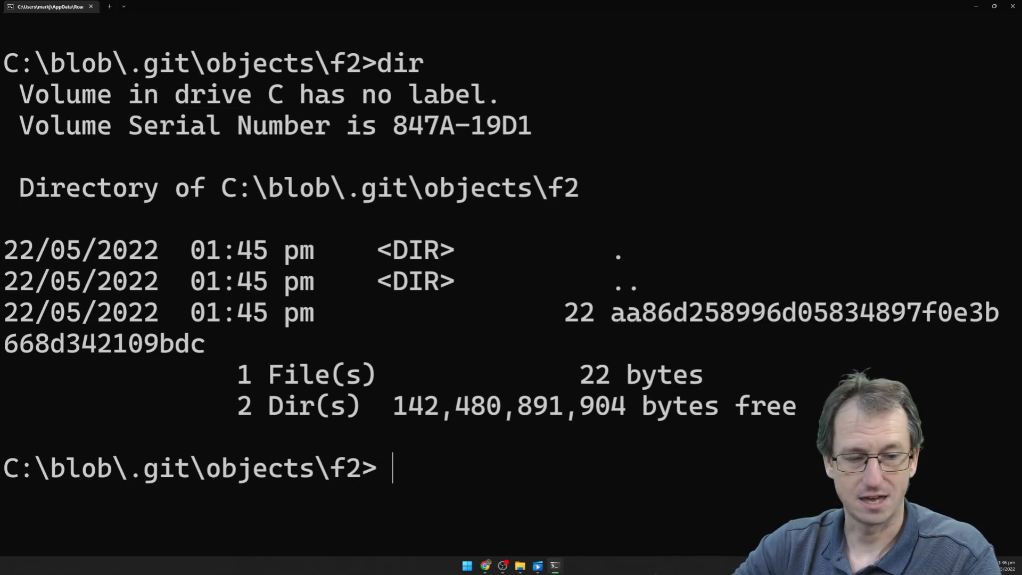
# Step: Check object f2aa86's type with git cat-file -t, reporting blob
pyautogui.write('git')
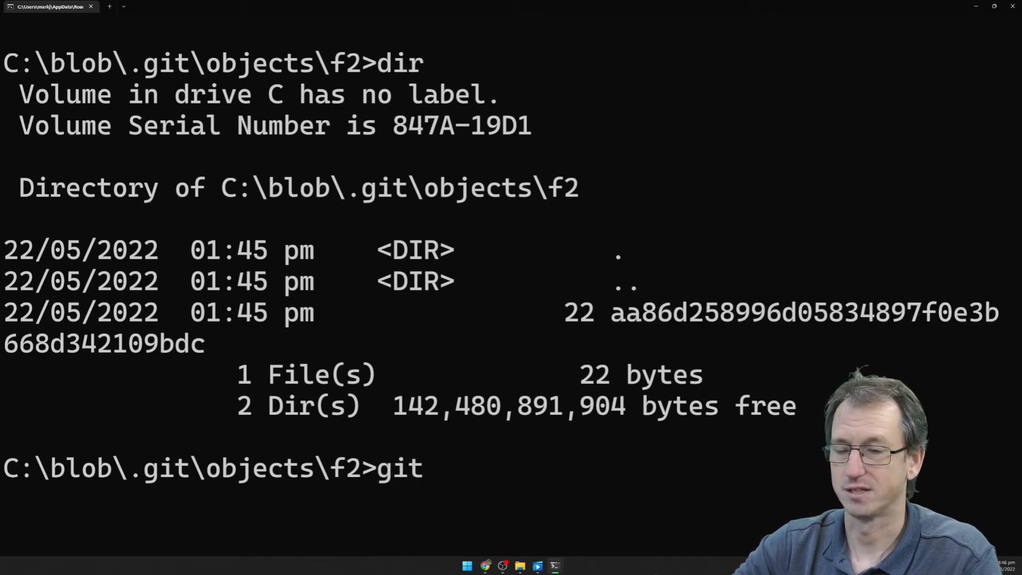
pyautogui.write('cat')
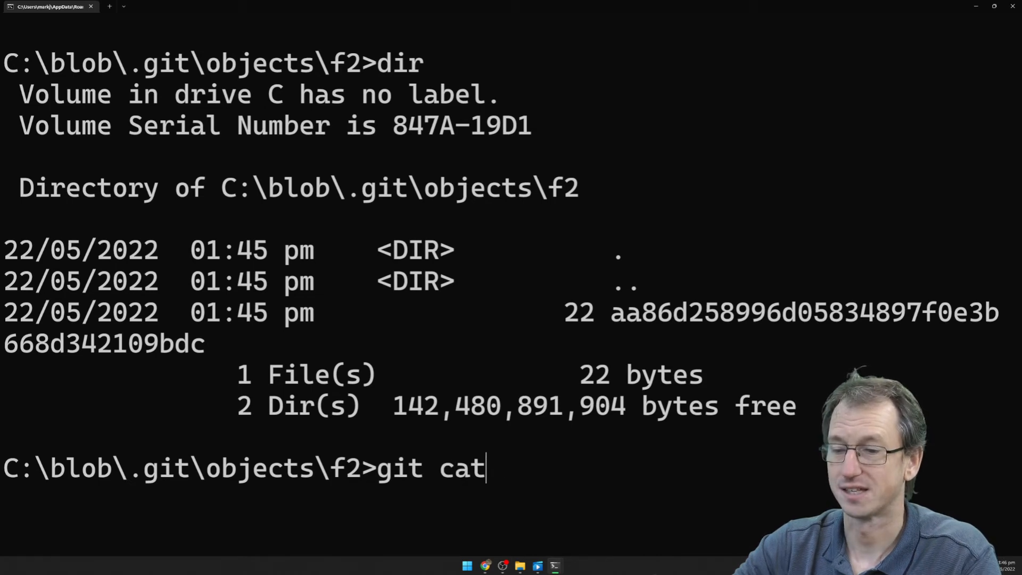
pyautogui.write('-file')
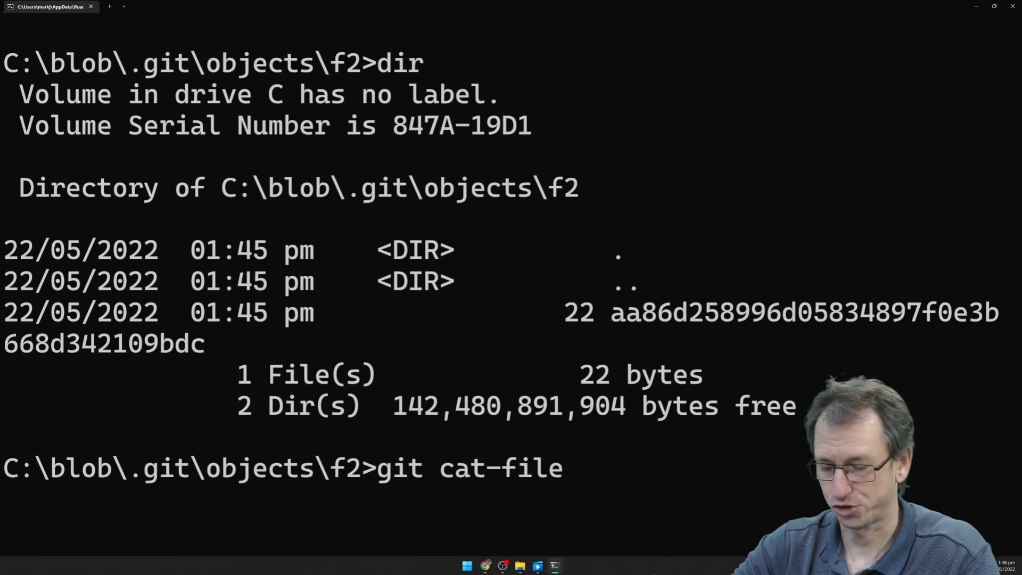
pyautogui.write('f2aa')
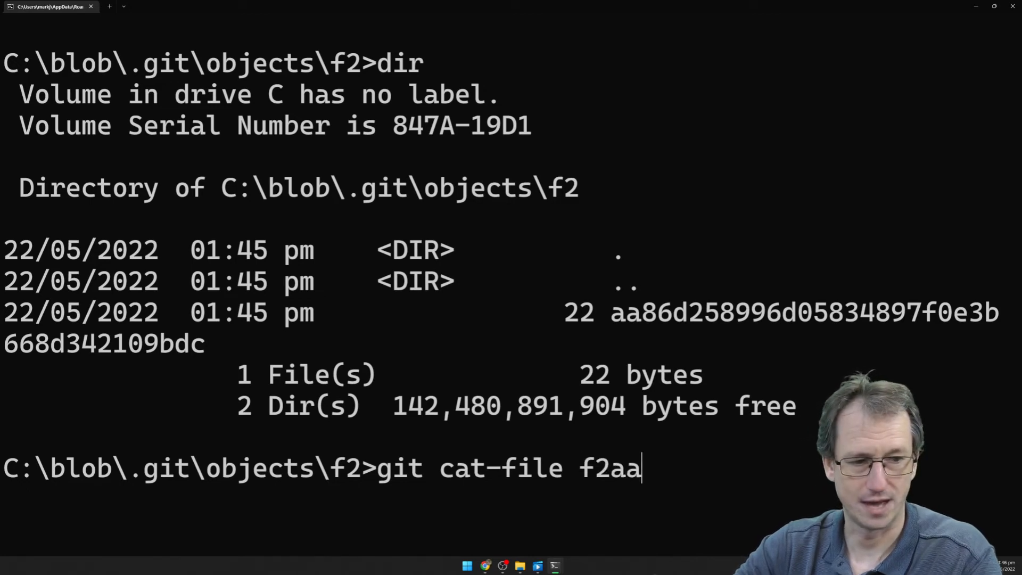
pyautogui.write('86')
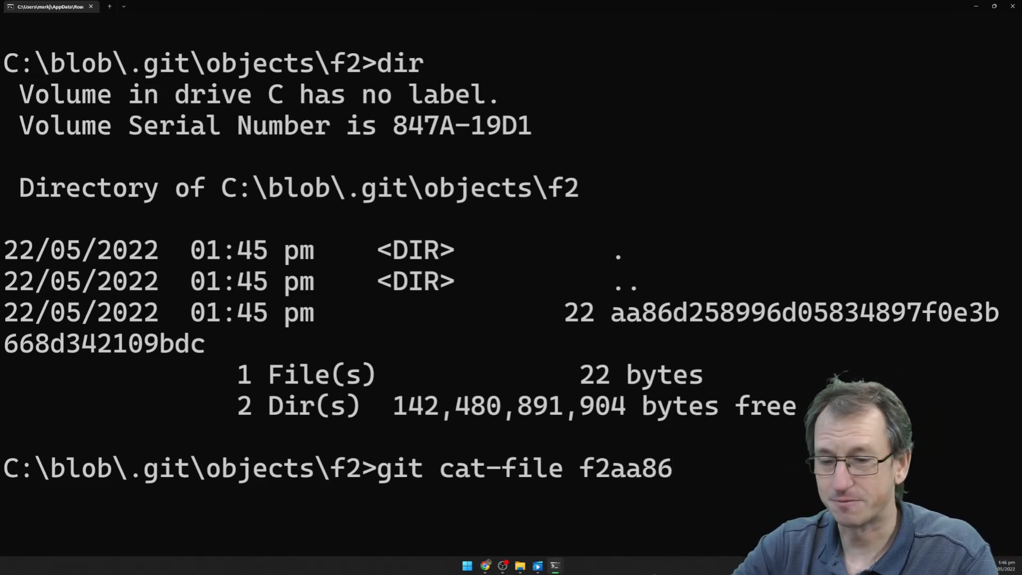
pyautogui.write('-t')
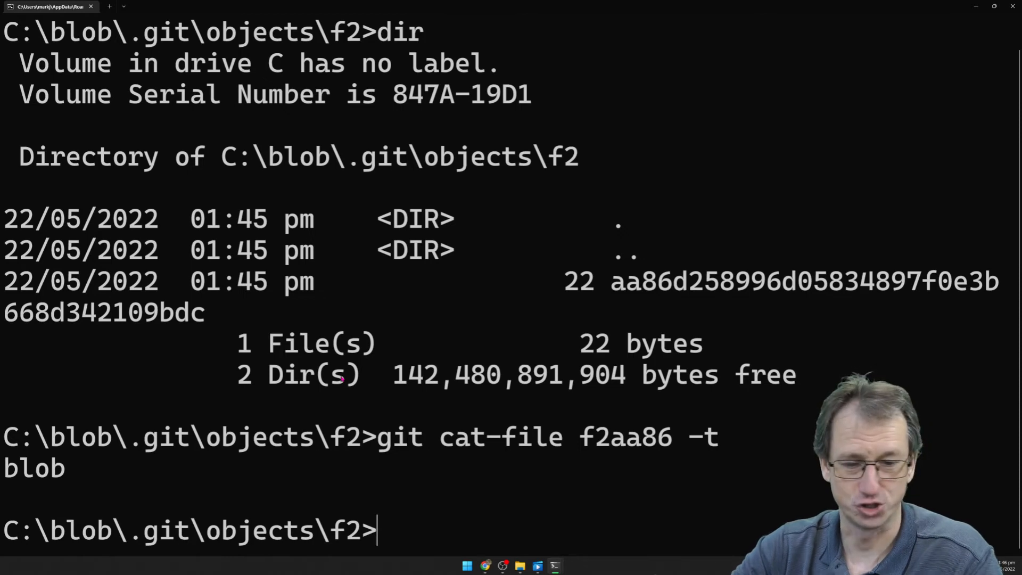
# Step: Print object f2aa86 with git cat-file -p and highlight the 'hello' output
pyautogui.write('git cat-file f2aa86 -')
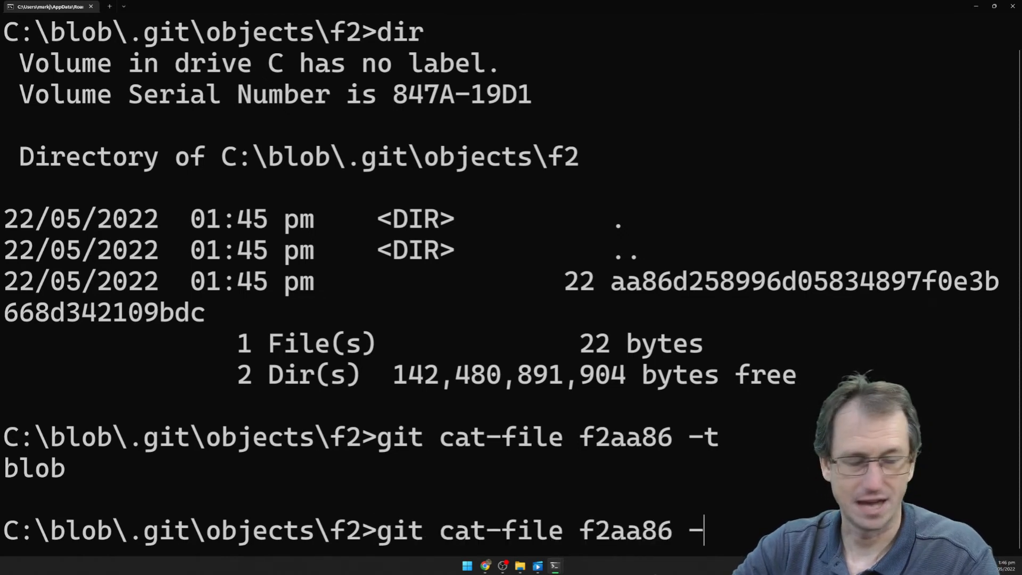
pyautogui.write('p')
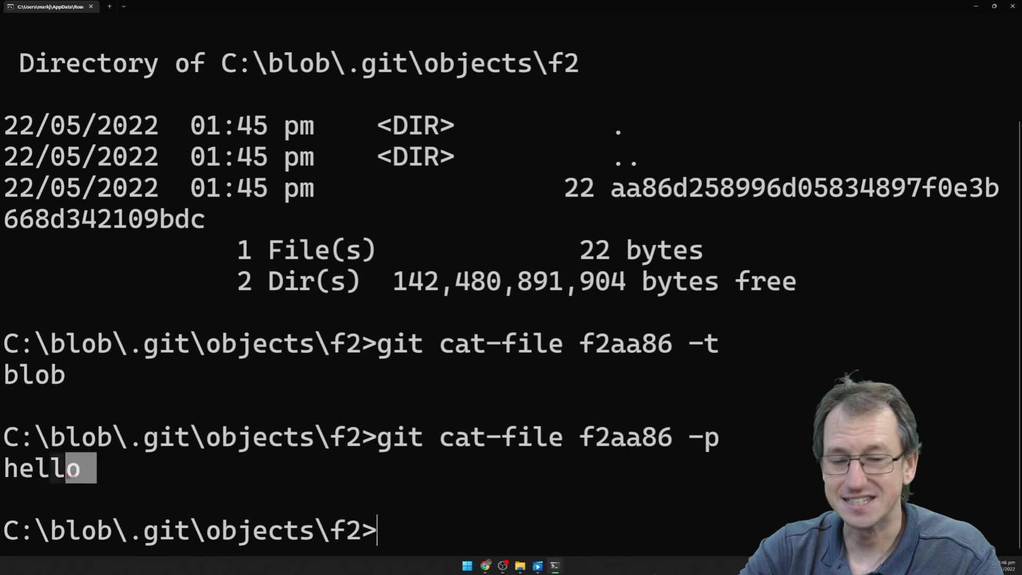
pyautogui.doubleClick(32, 468)
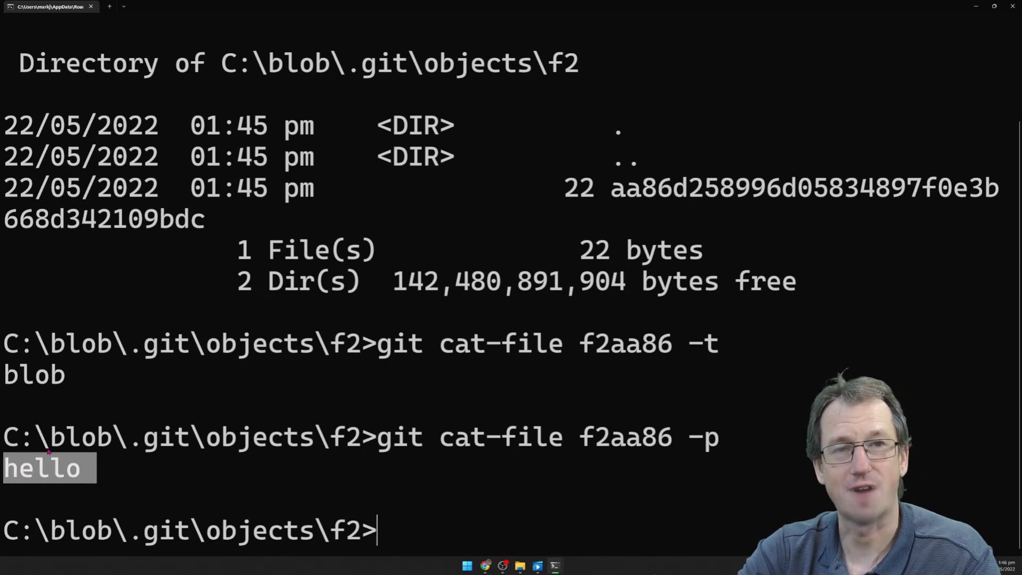
pyautogui.moveTo(262, 458)
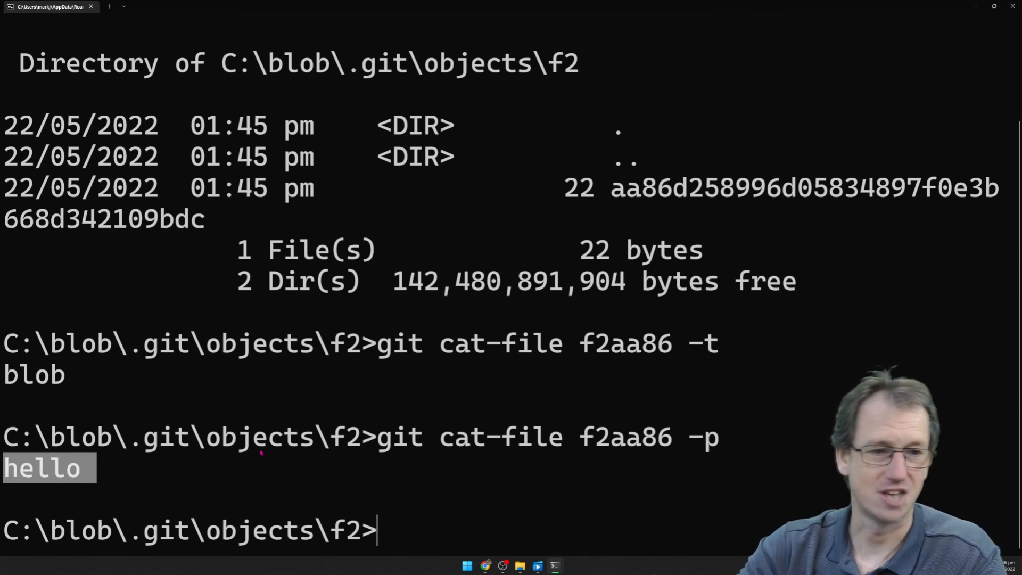